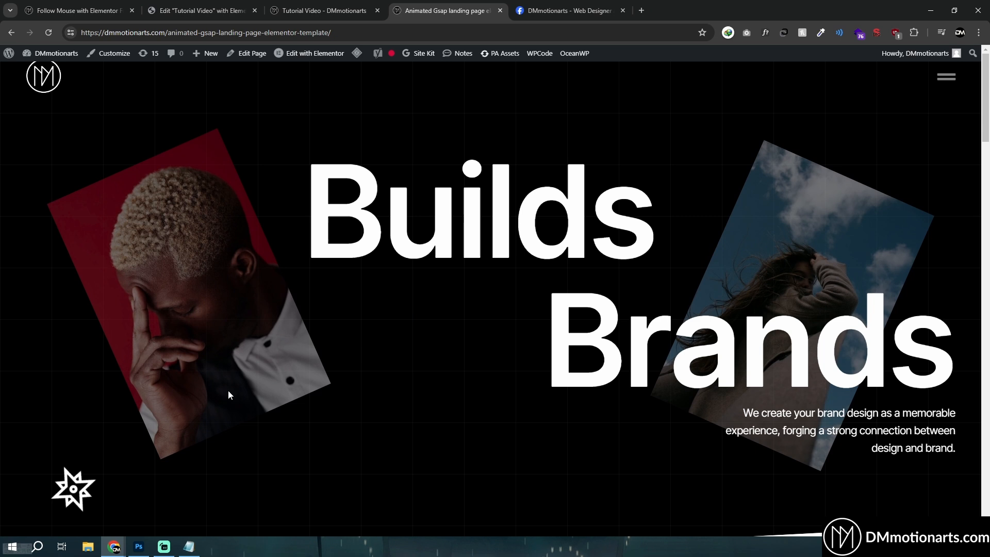
mouse_move(253, 337)
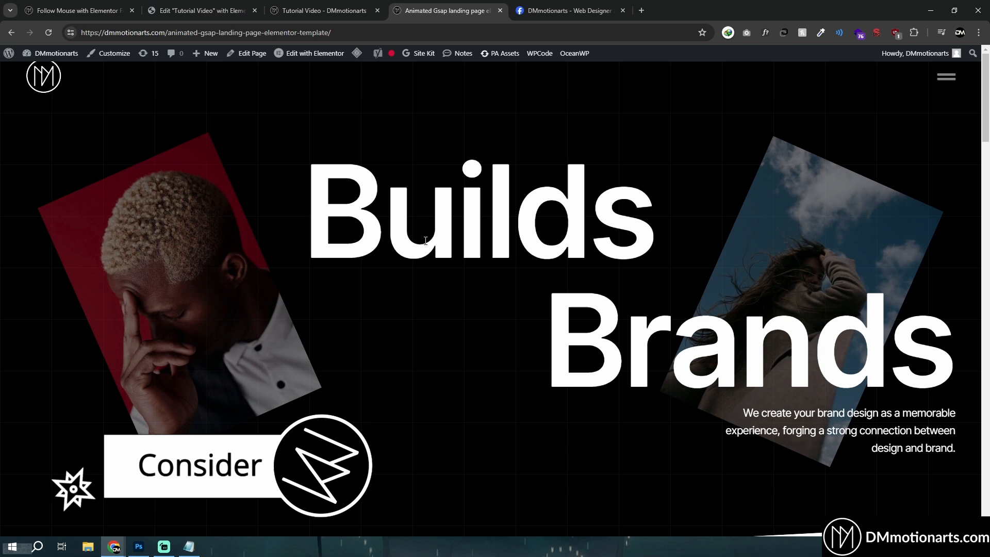
- View the follow-mouse demo pages, then open the Tutorial Video page in the editor
click(76, 11)
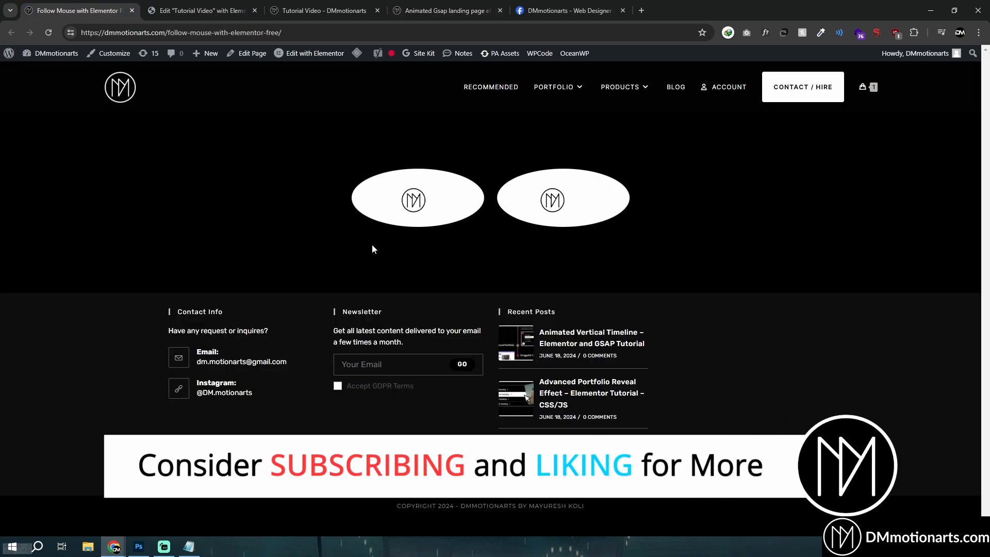
mouse_move(730, 222)
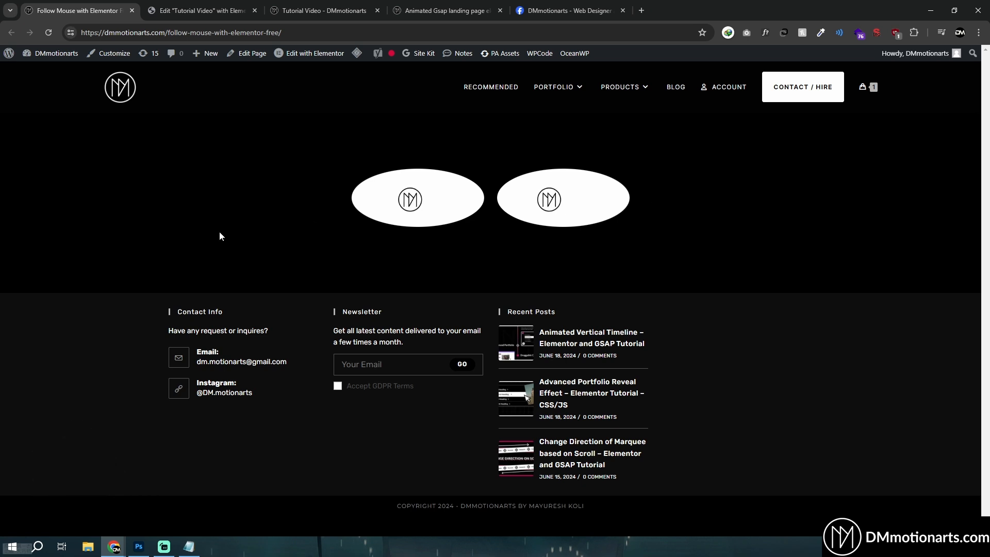
mouse_move(914, 315)
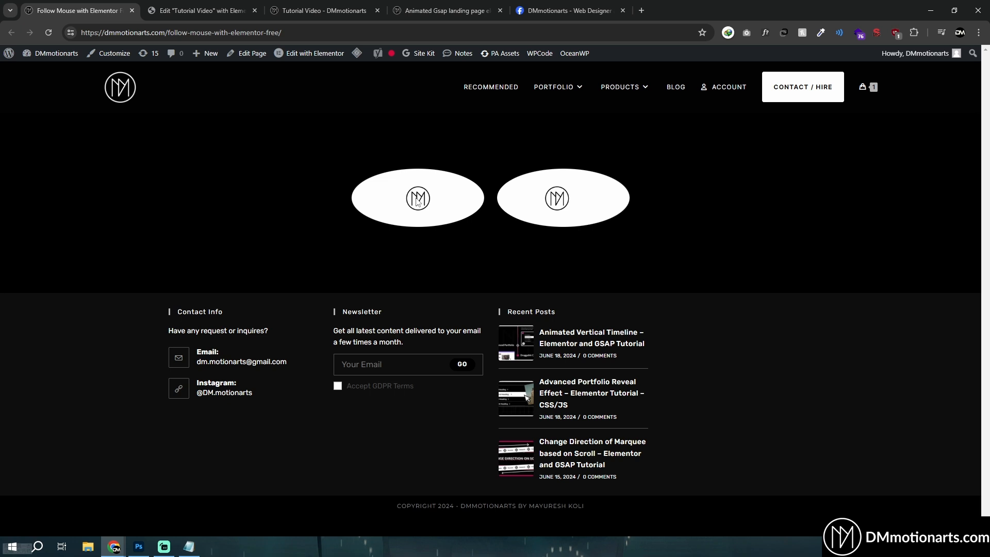
mouse_move(319, 220)
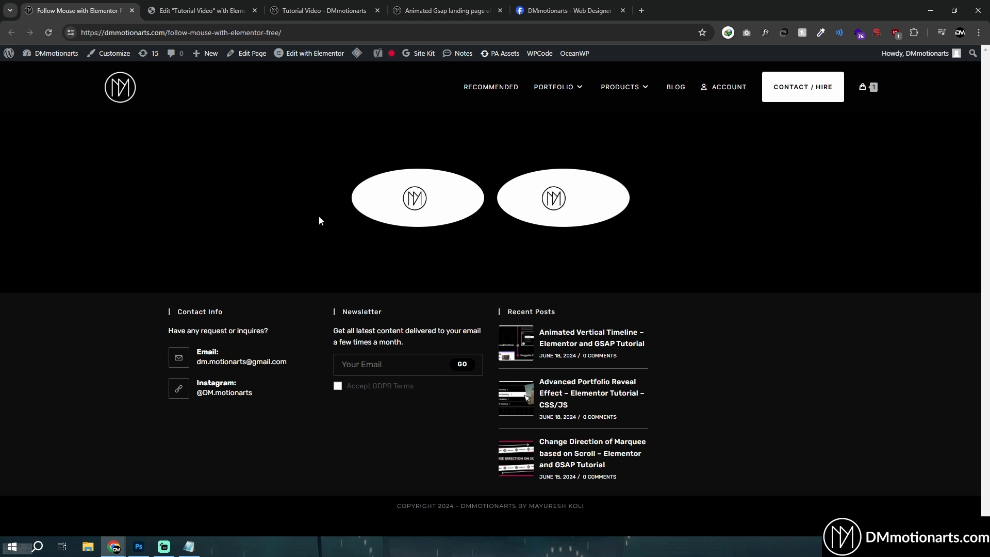
click(442, 11)
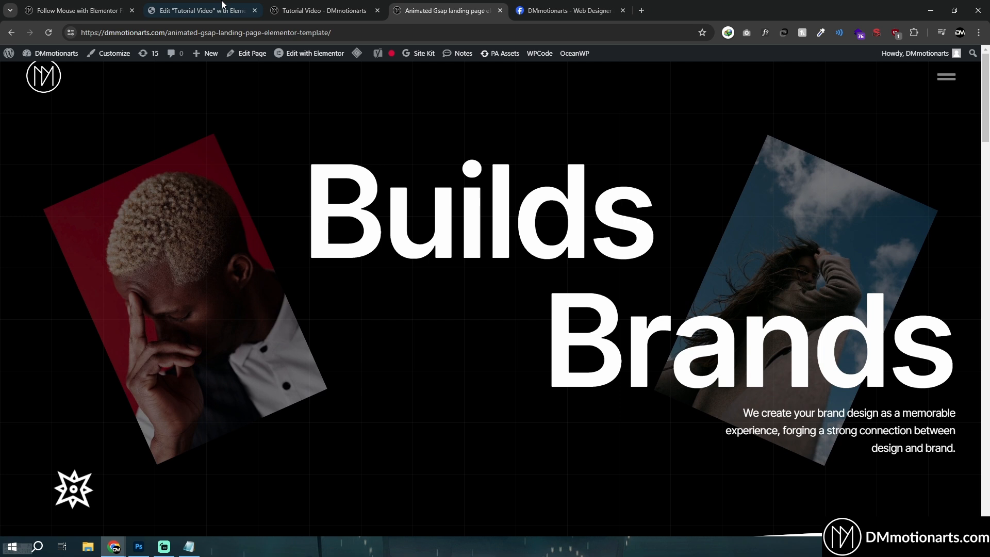
click(202, 10)
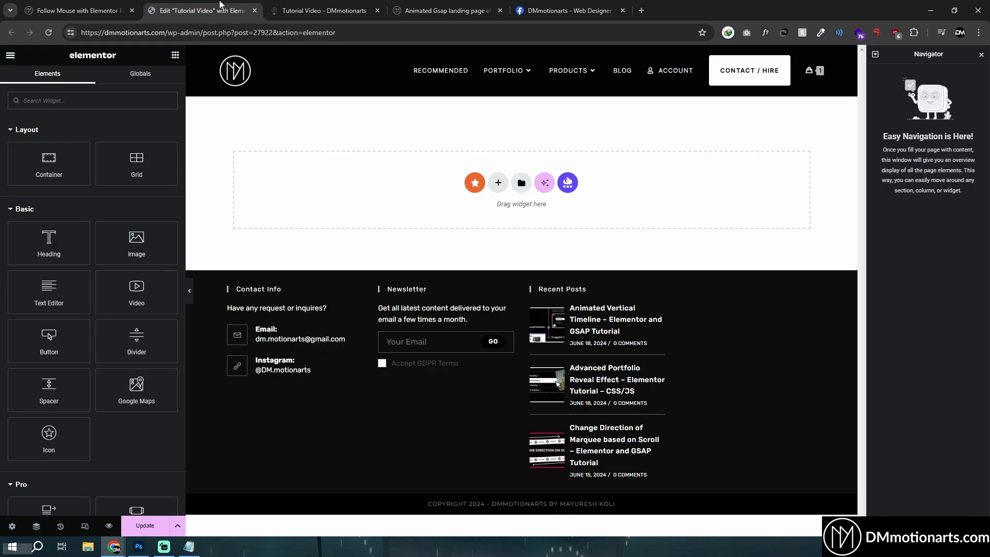
mouse_move(267, 169)
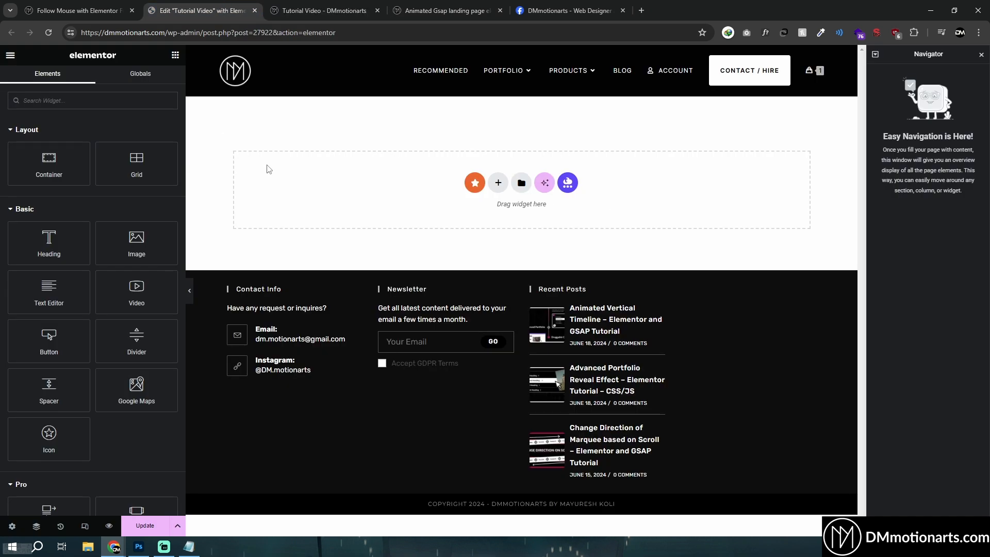
mouse_move(498, 183)
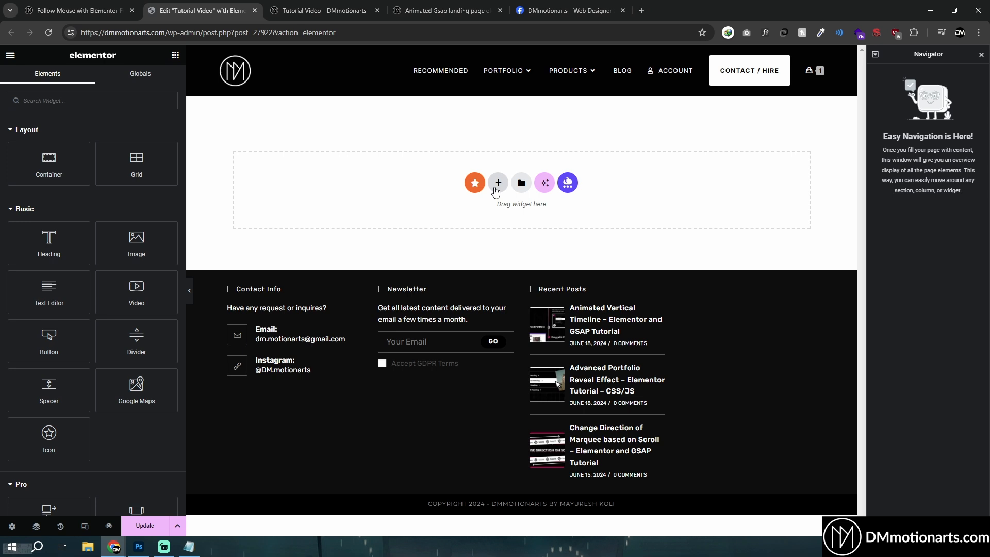
- Add a flexbox section to the empty page and give it a black background
click(498, 183)
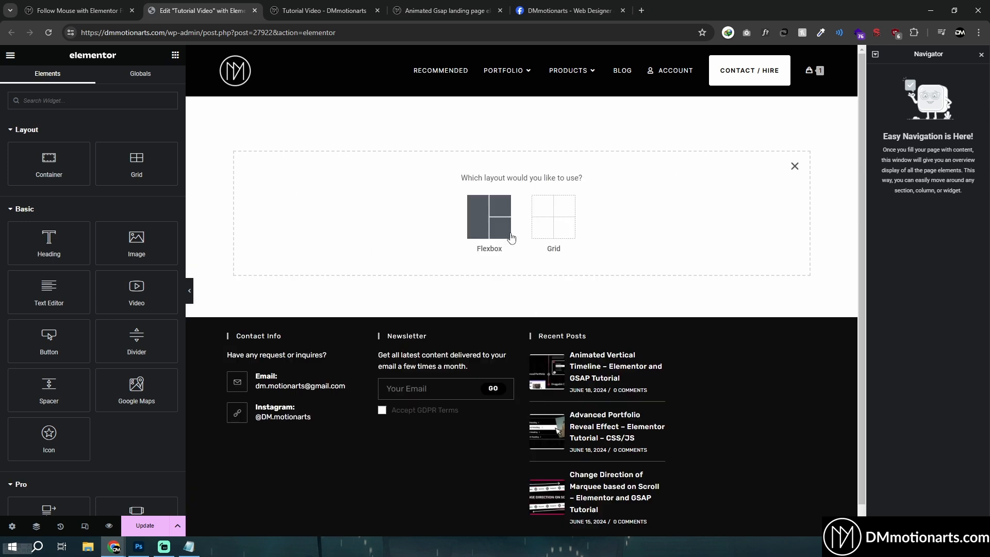
click(489, 216)
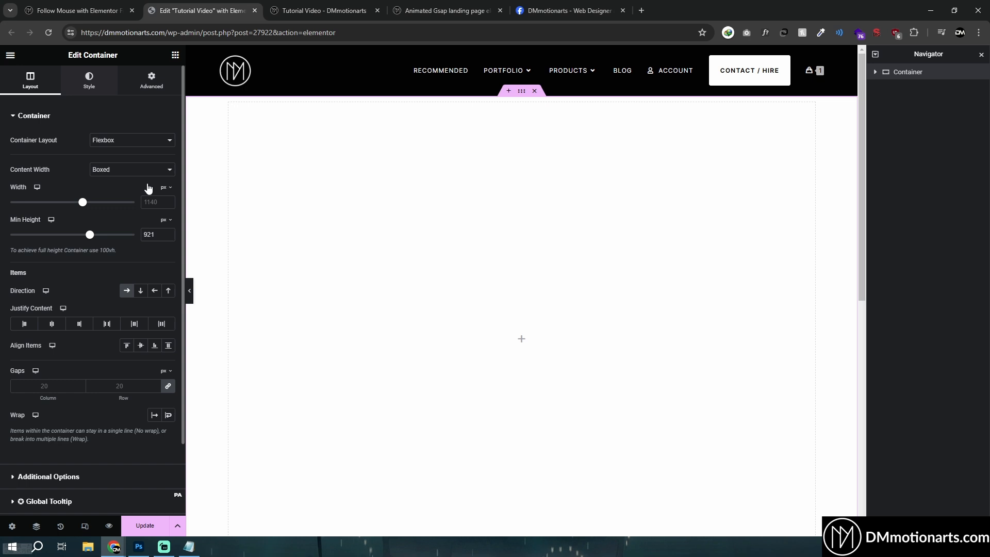
click(88, 79)
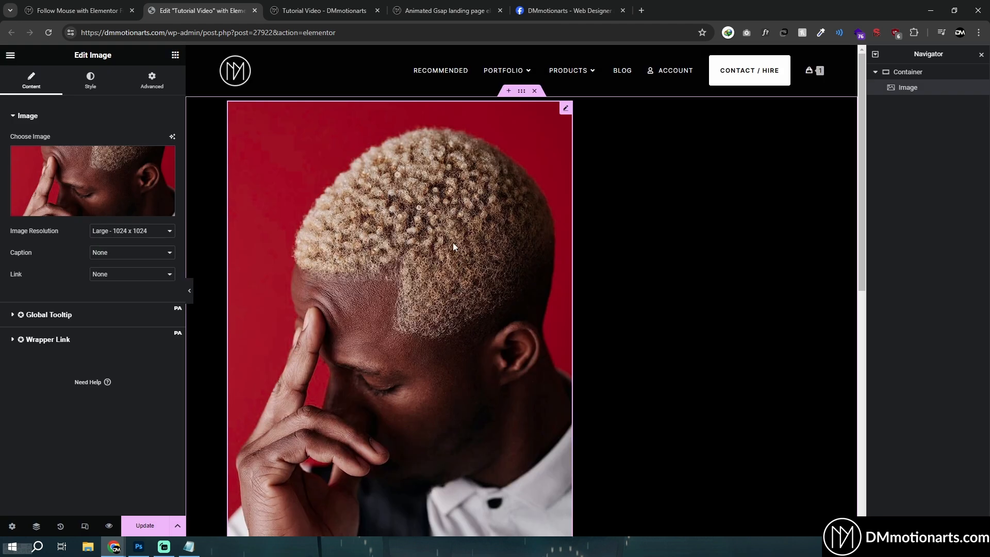
- Give the portrait image a custom width of about 29% and bring up the widgets list
click(152, 81)
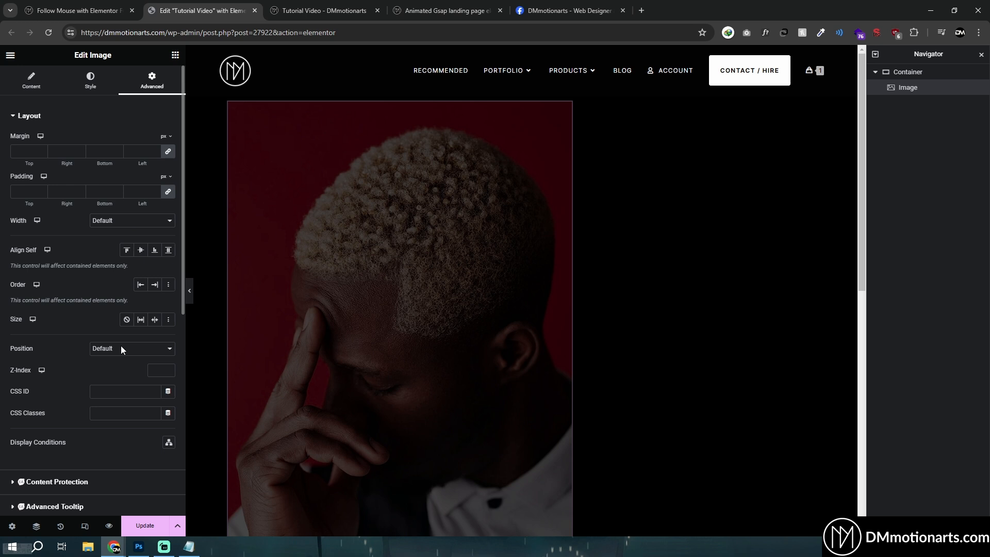
click(132, 220)
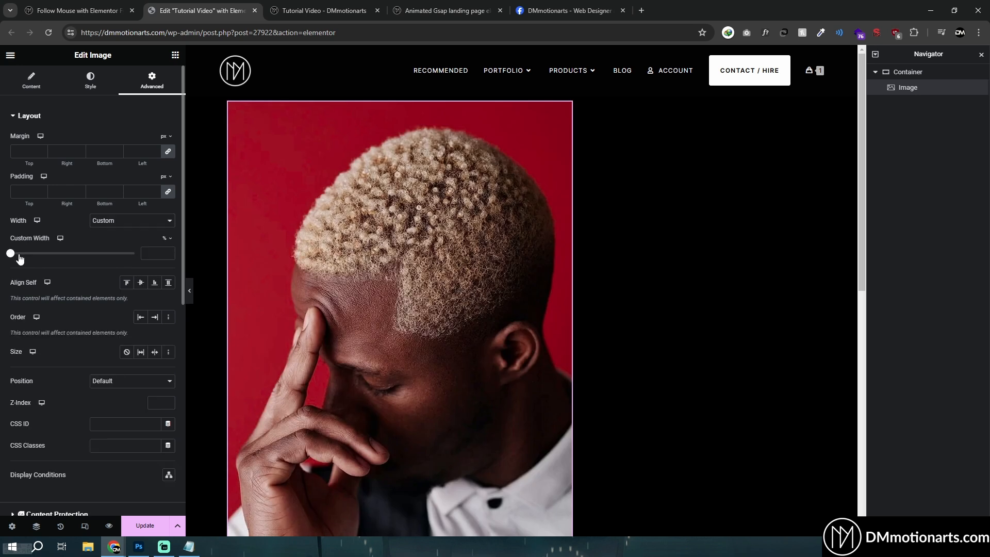
drag(11, 253, 46, 253)
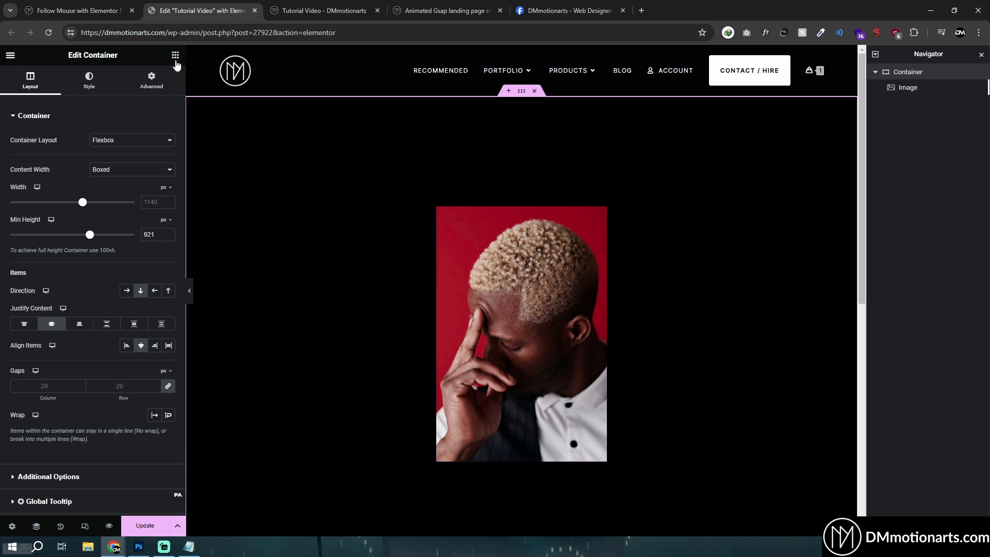
click(175, 55)
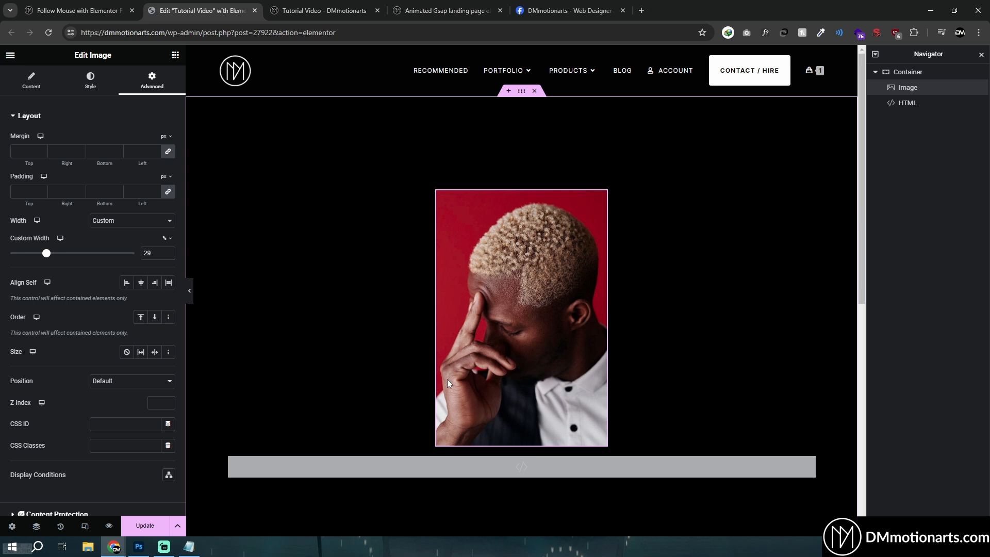
- Add the dm-eye CSS class to the portrait and review the script's speed divisors
click(125, 446)
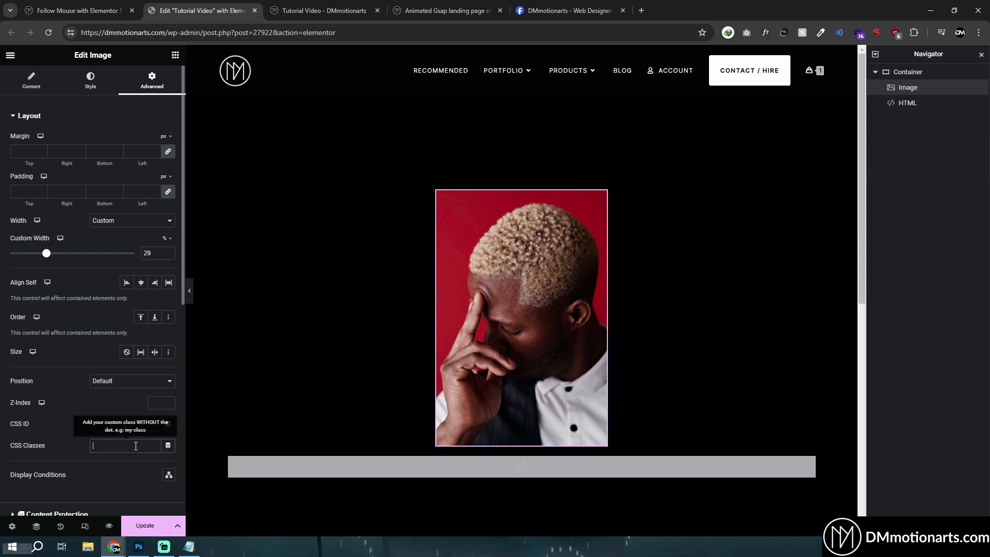
text(dm-eye)
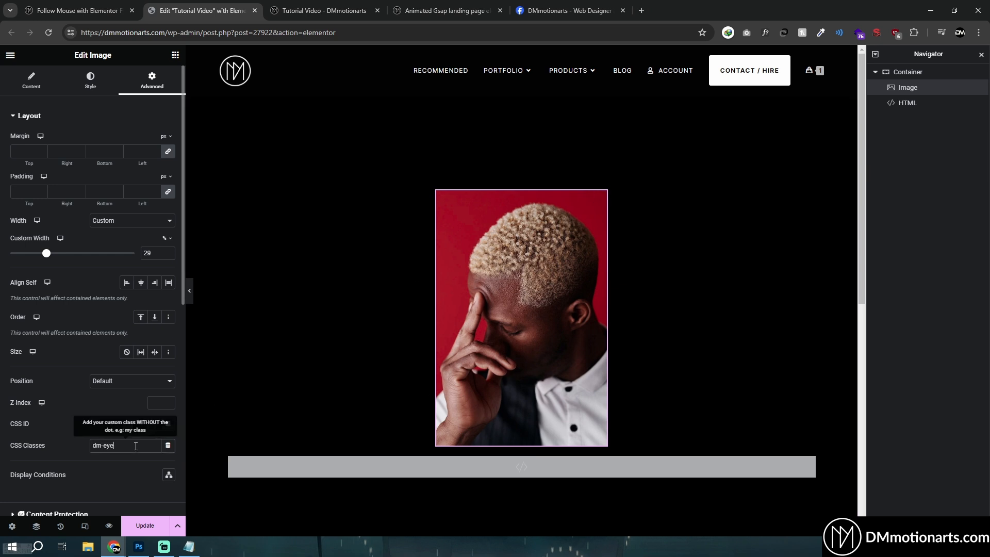
click(322, 10)
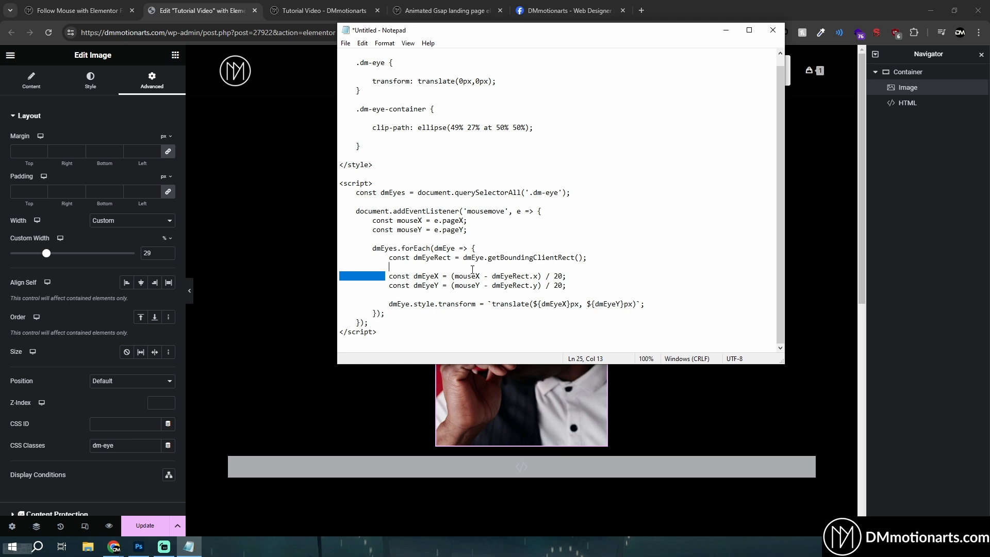
double_click(557, 276)
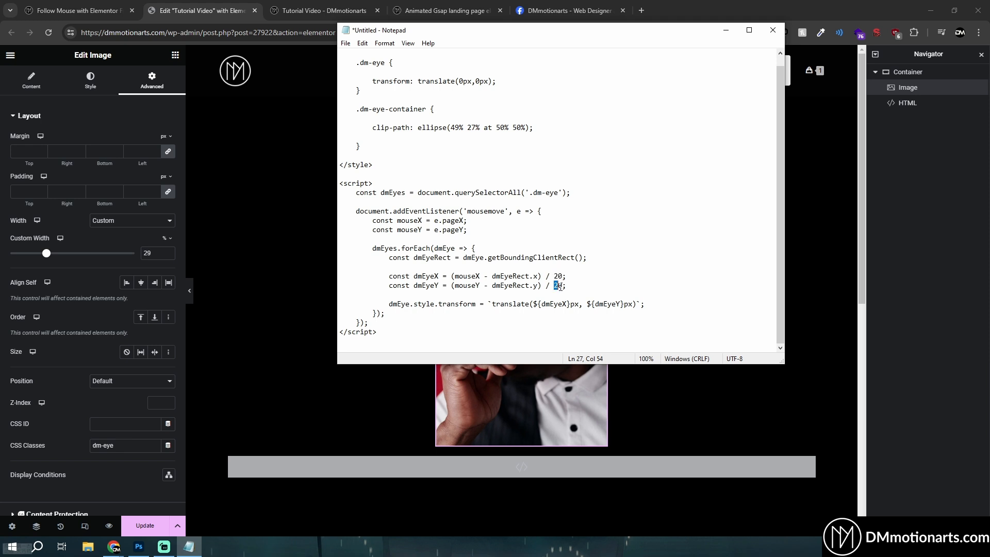
click(323, 11)
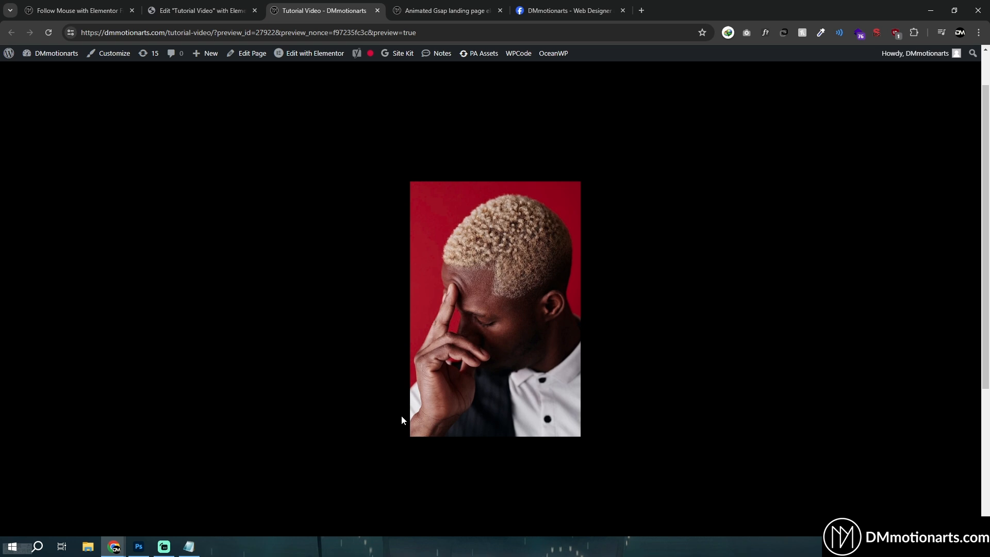
- Preview the page to test the portrait's mouse-follow movement
click(201, 11)
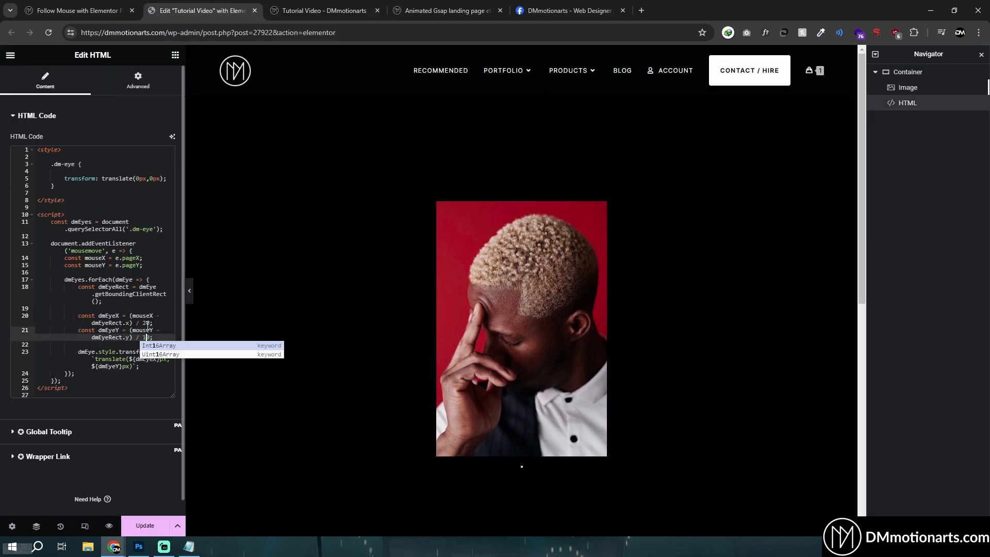
click(323, 10)
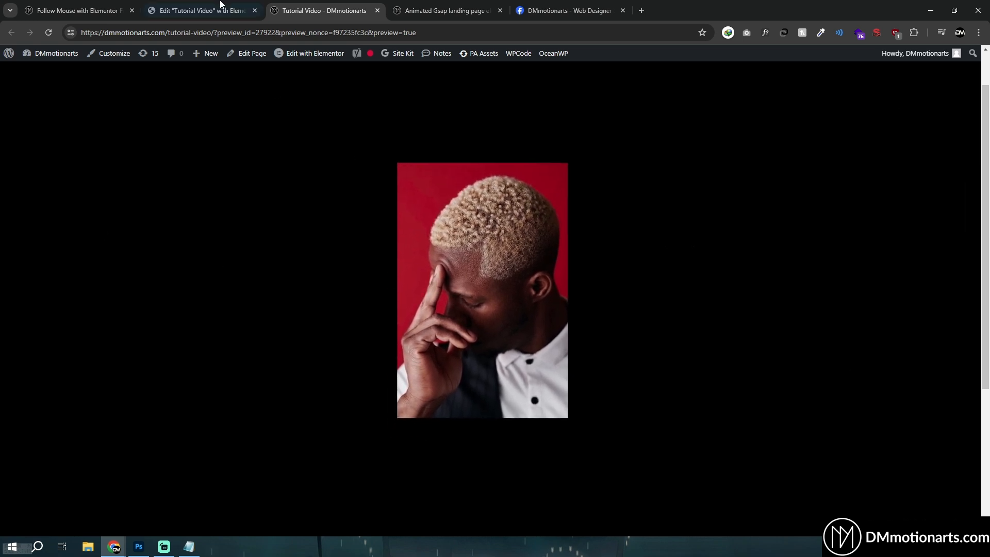
click(202, 10)
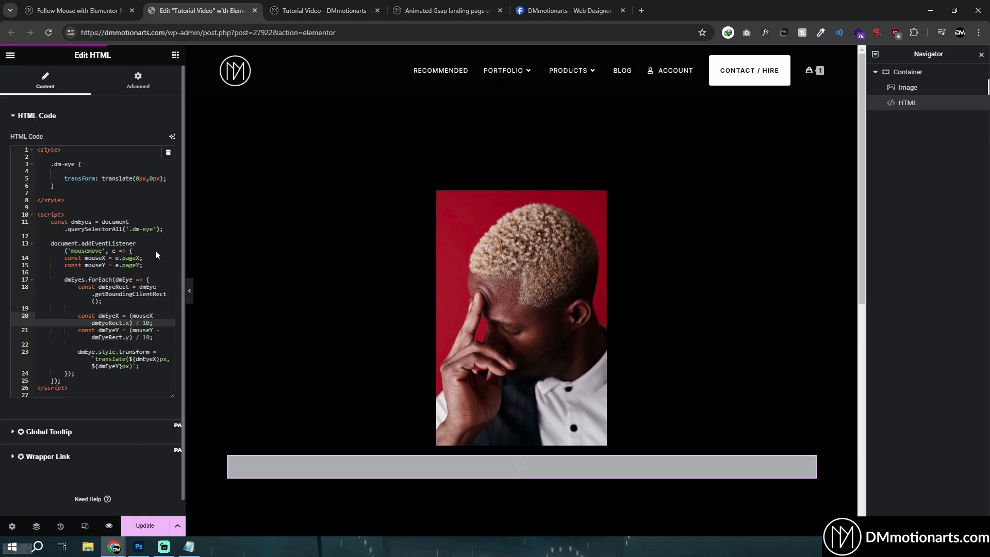
click(322, 10)
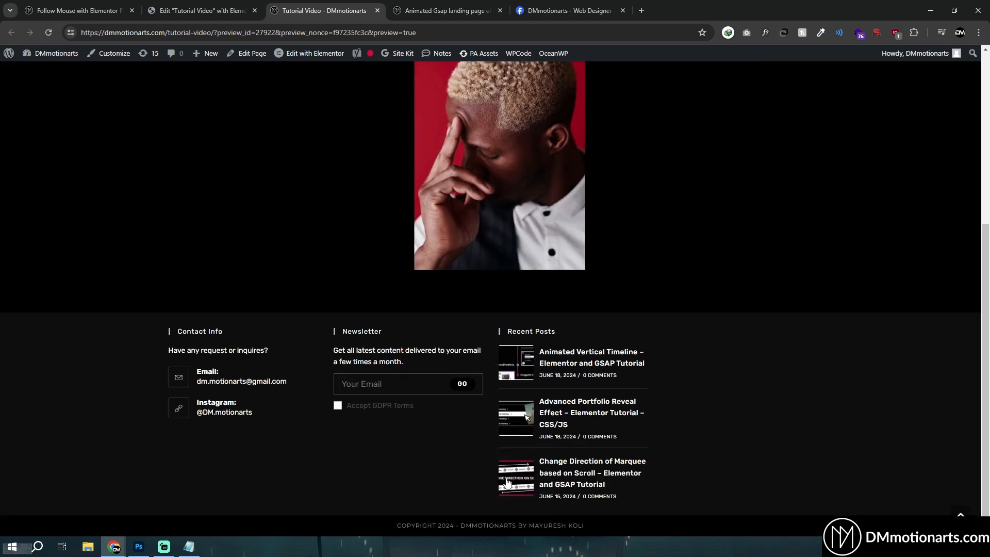
scroll(up, 3)
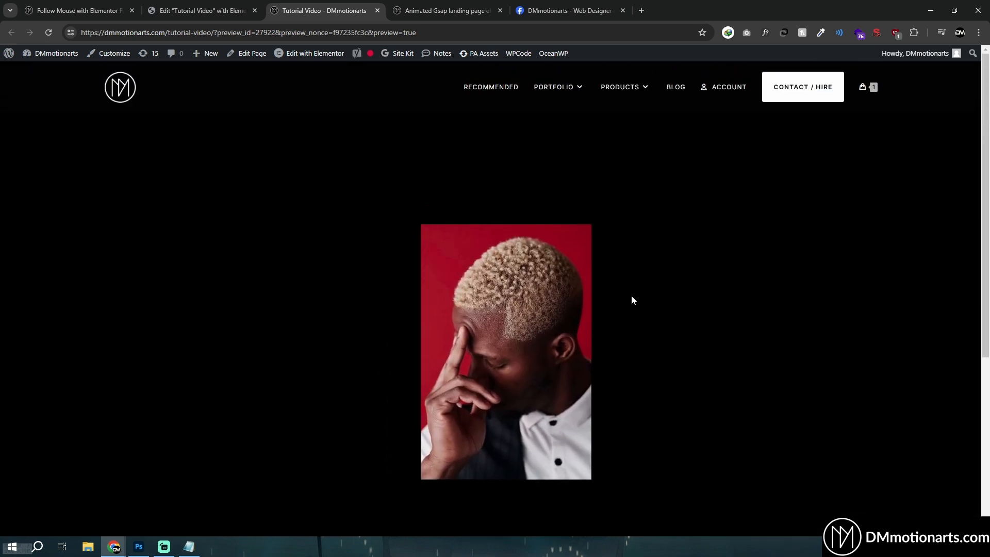
- Change both position divisors to 80 and preview the slower movement
click(200, 10)
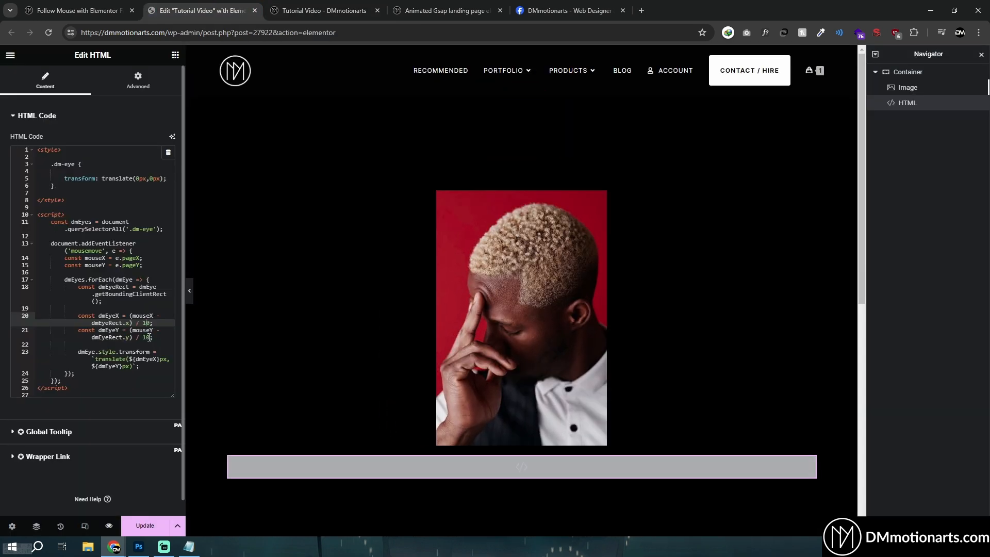
text(8)
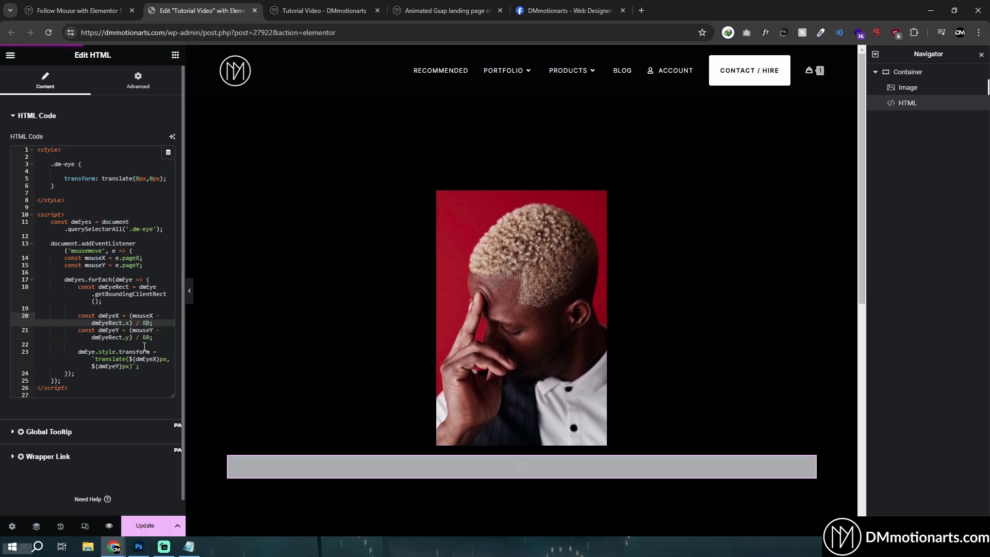
click(322, 10)
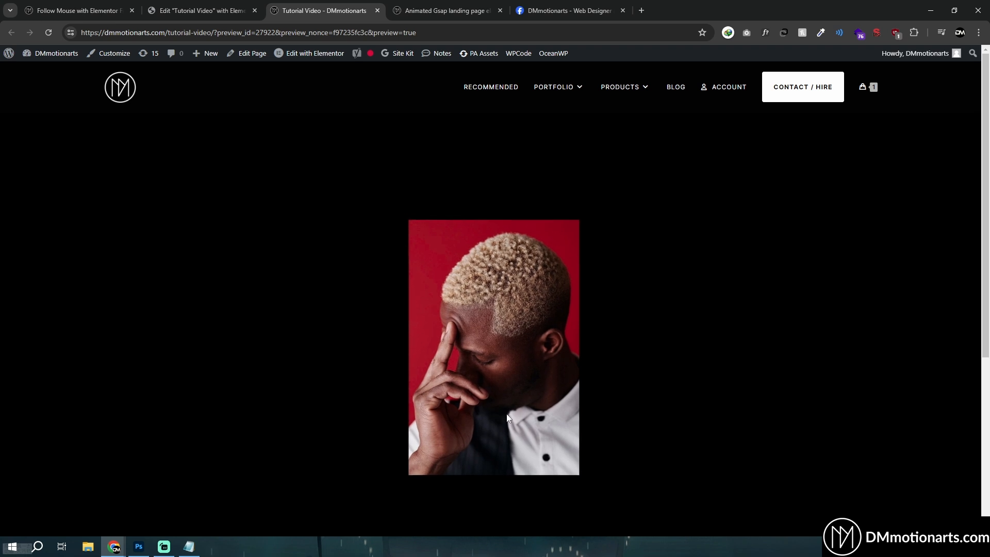
click(200, 11)
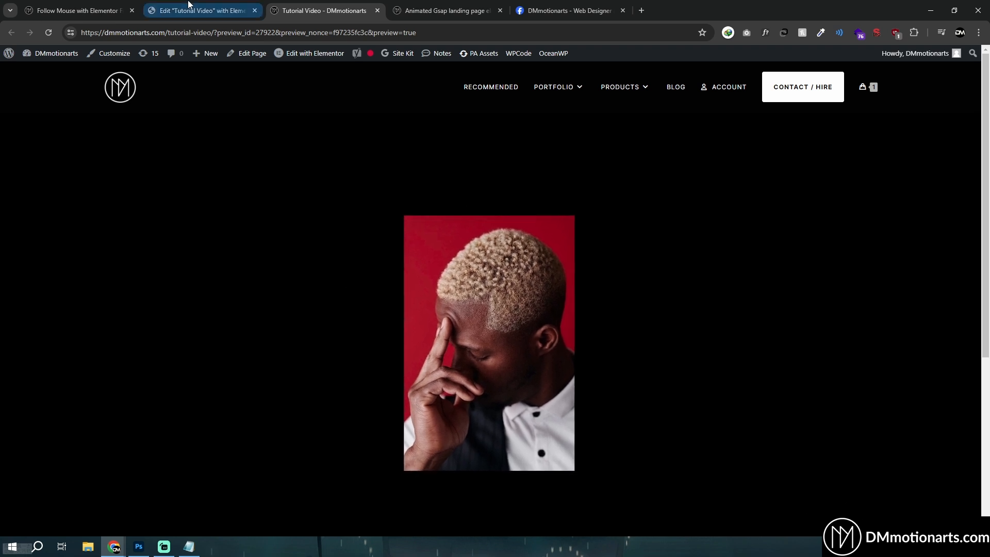
- Add a minus before dmEyeX in the Notepad reference code to negate the horizontal offset
click(202, 10)
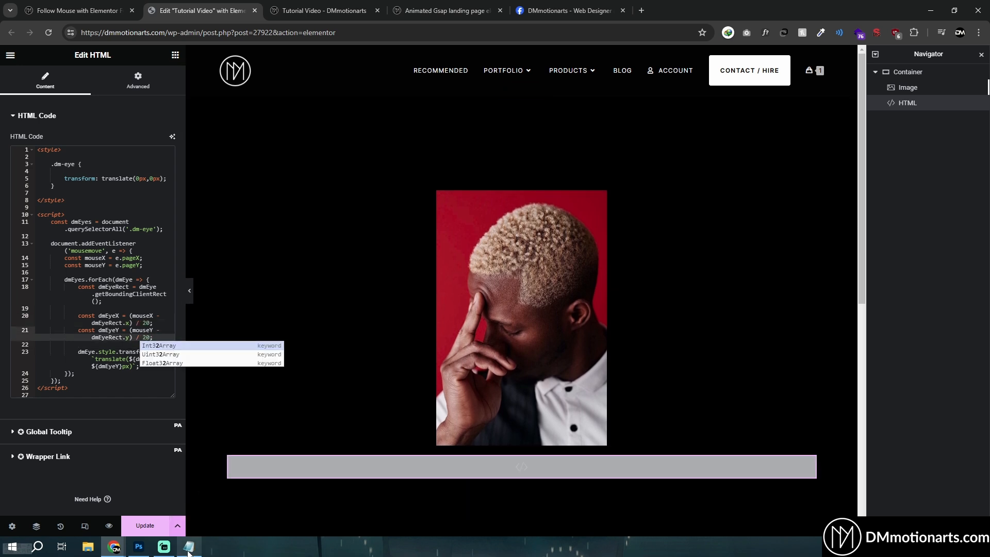
click(190, 547)
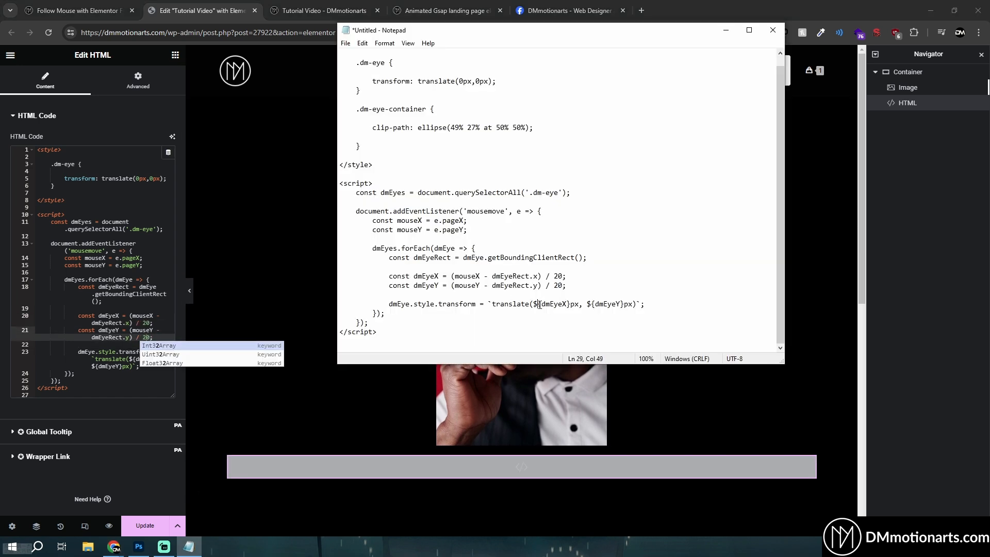
text(-)
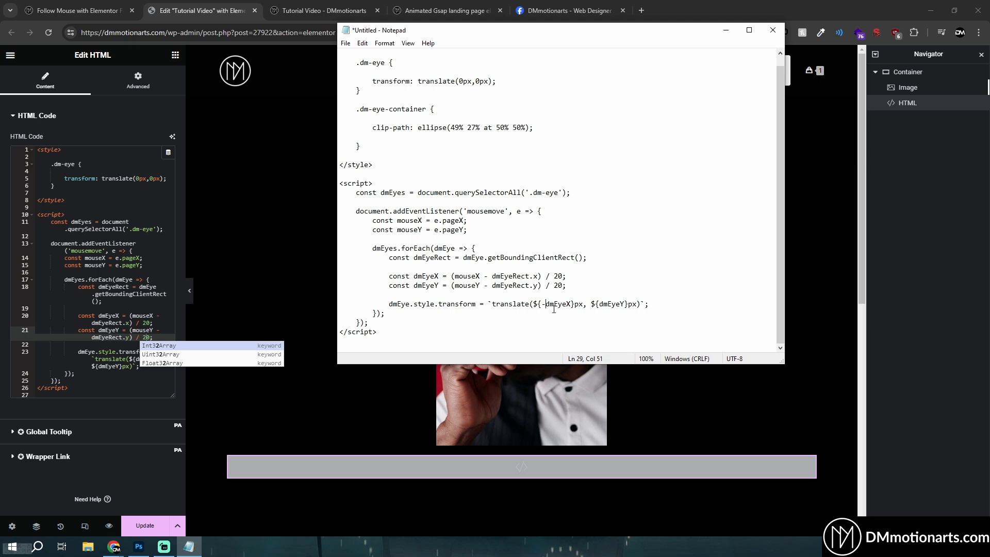
text(-)
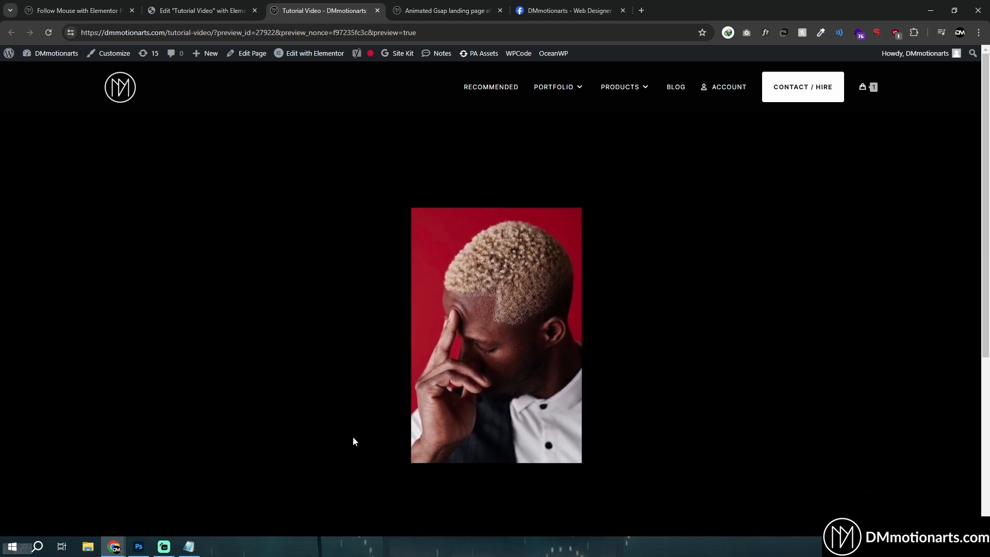
mouse_move(428, 375)
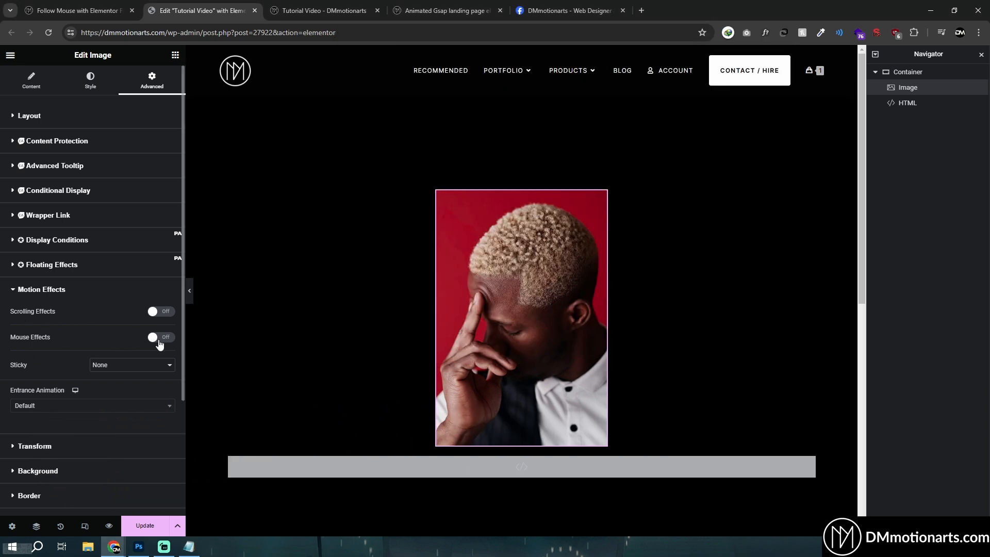
click(161, 337)
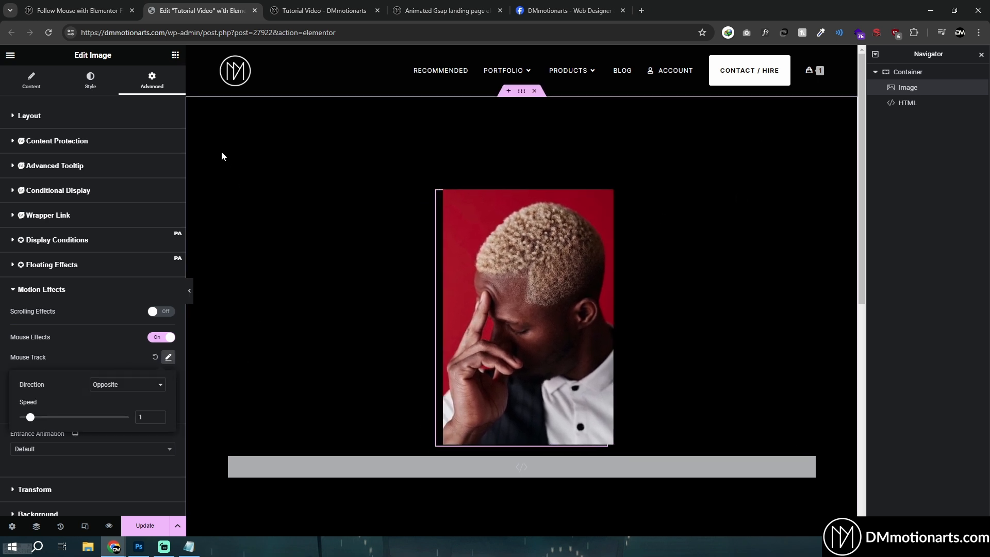
click(127, 384)
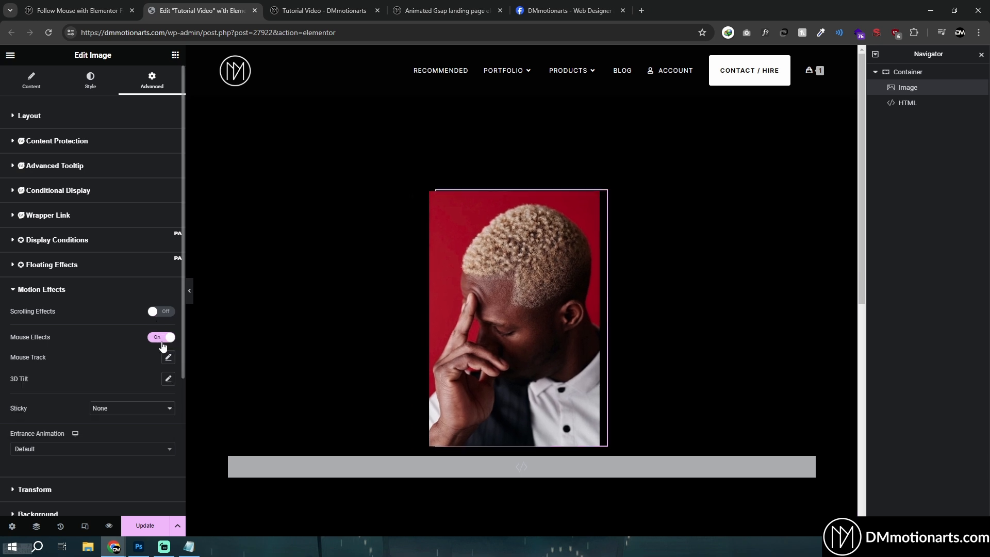
click(161, 336)
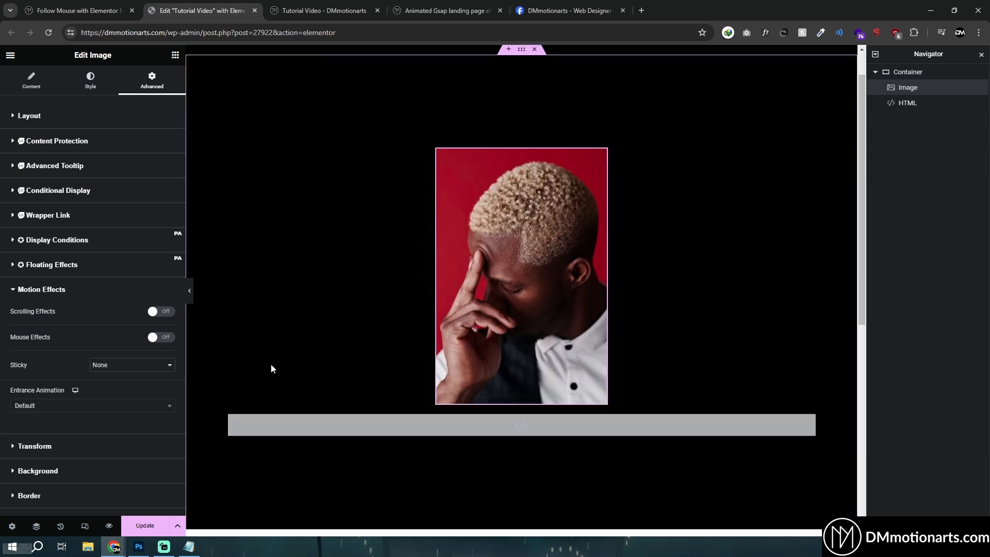
scroll(down, 3)
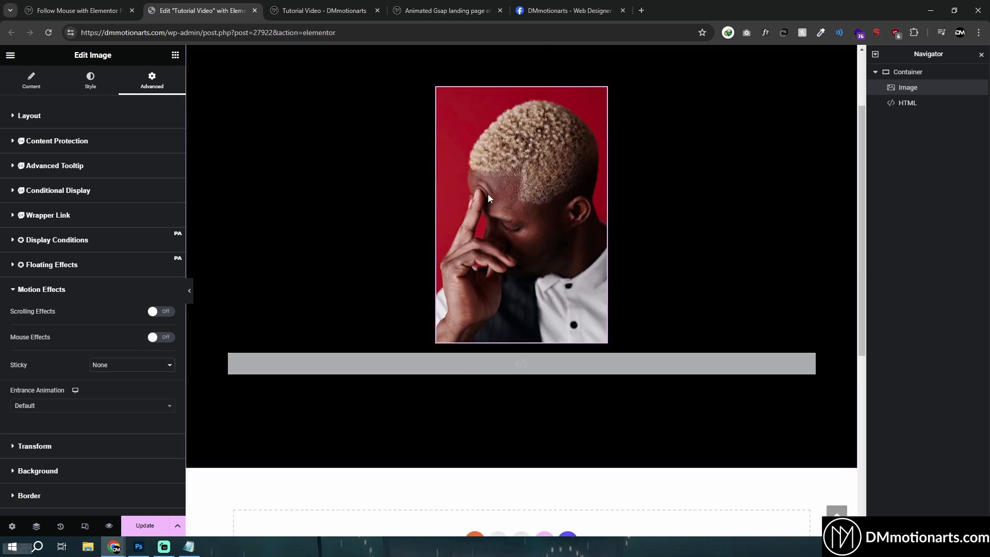
- Scroll the DMmotionarts Facebook group to the Draggable Element tutorial post
click(568, 11)
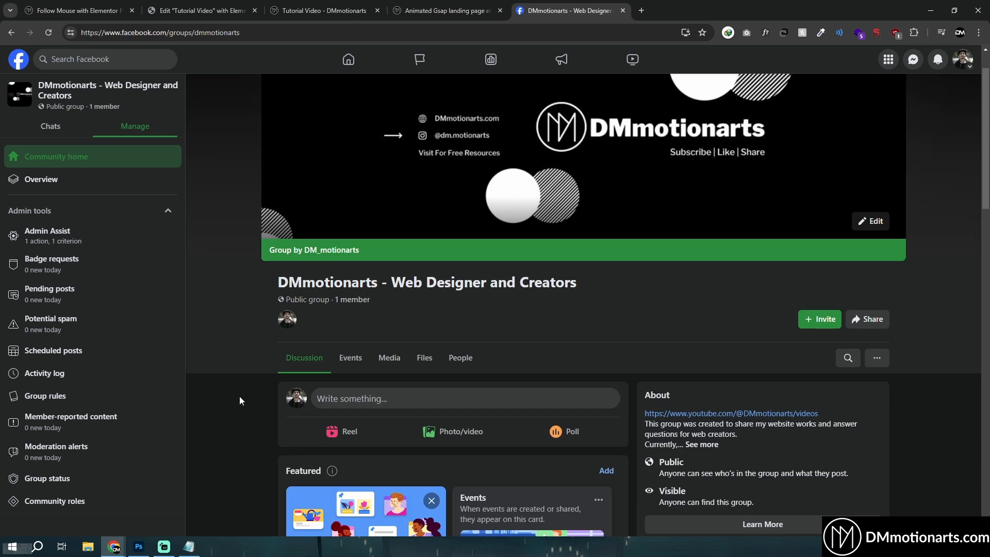
scroll(down, 3)
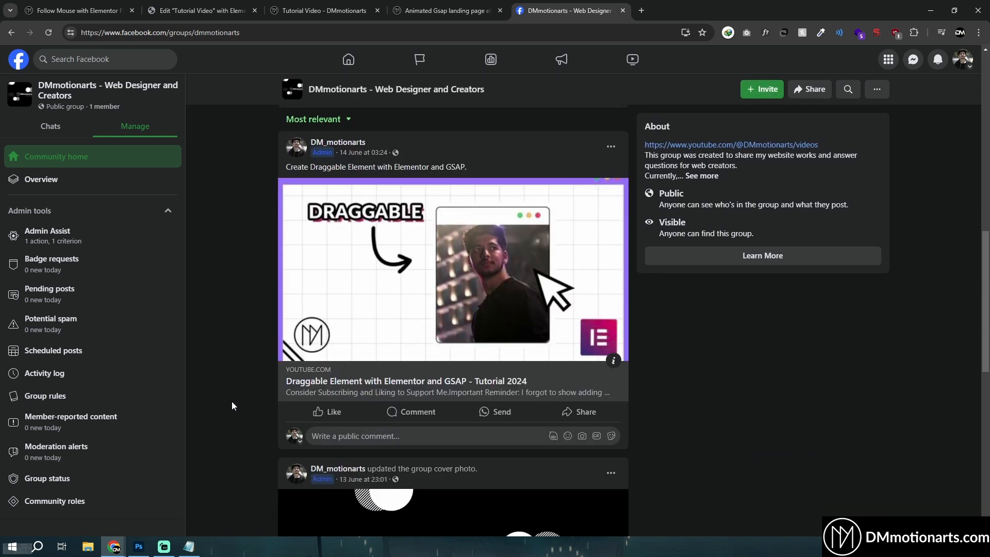
mouse_move(449, 180)
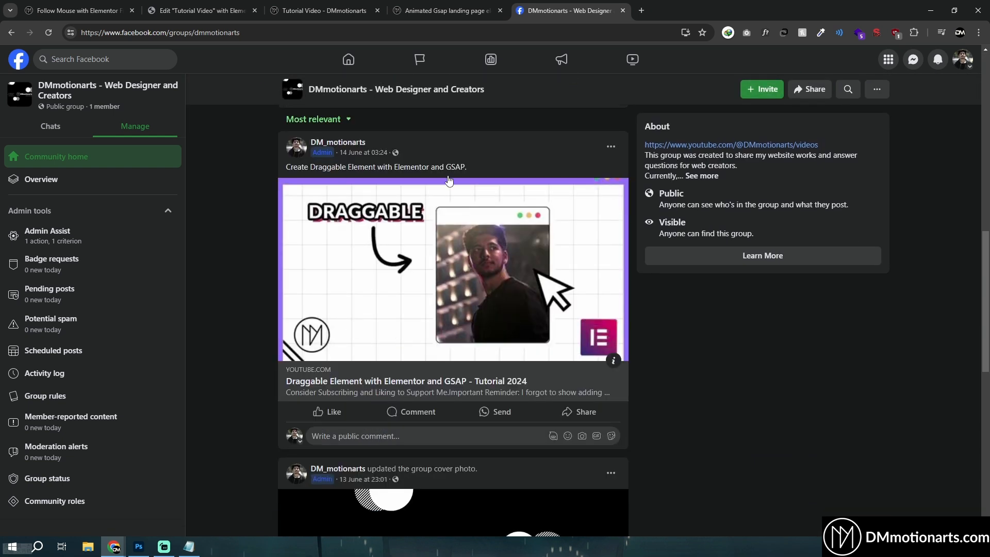
click(199, 10)
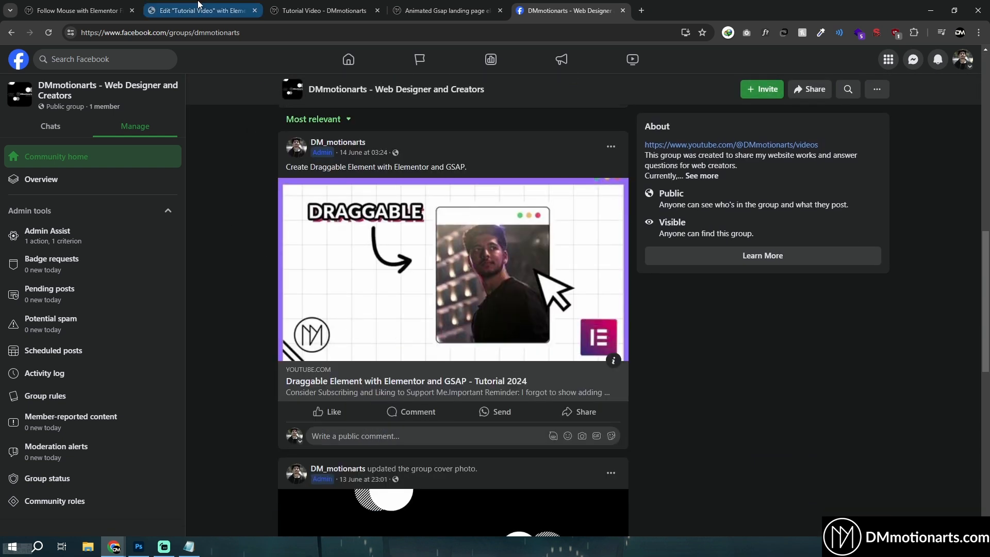